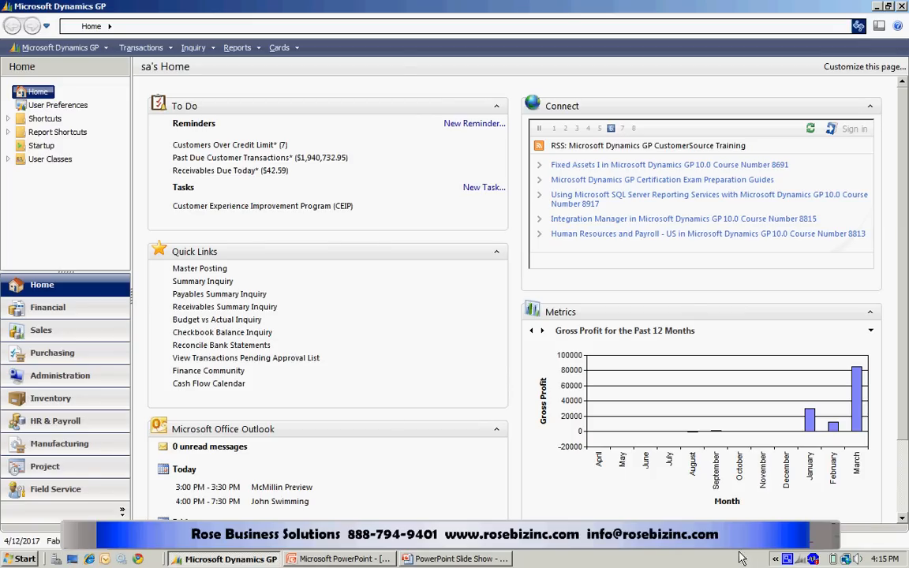
Open Budget Selection through Cards > Financial > Budgets
click(279, 47)
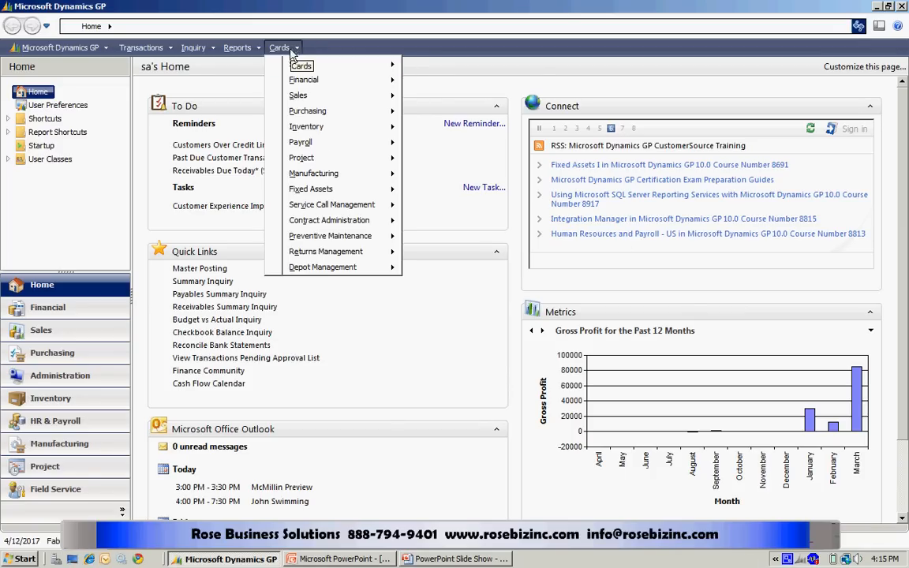
mouse_move(304, 79)
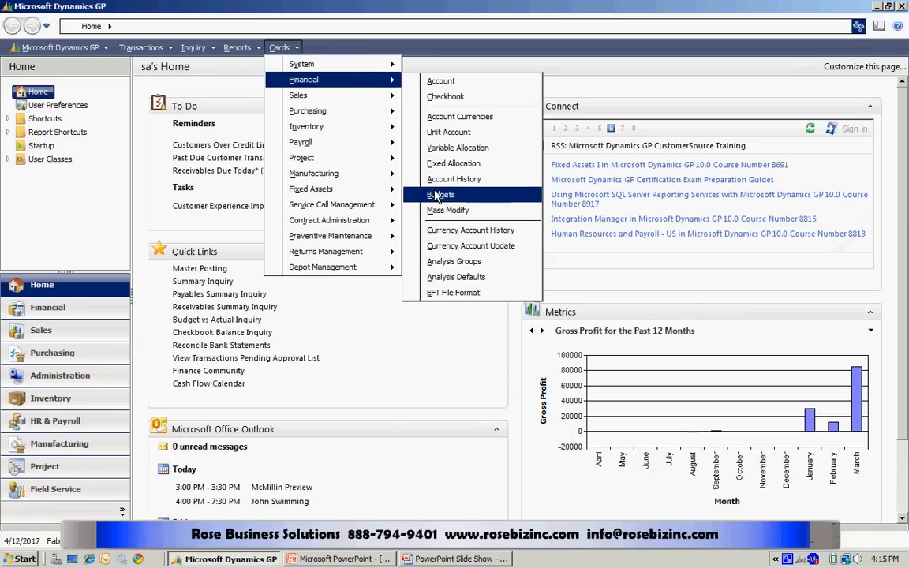
click(440, 195)
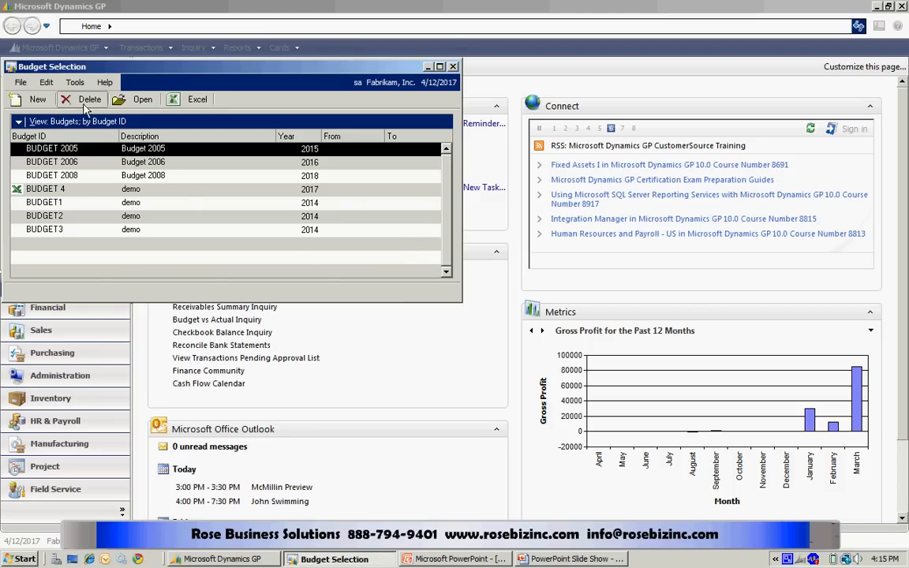
Start a new budget with the Budget Wizard for Excel
click(37, 99)
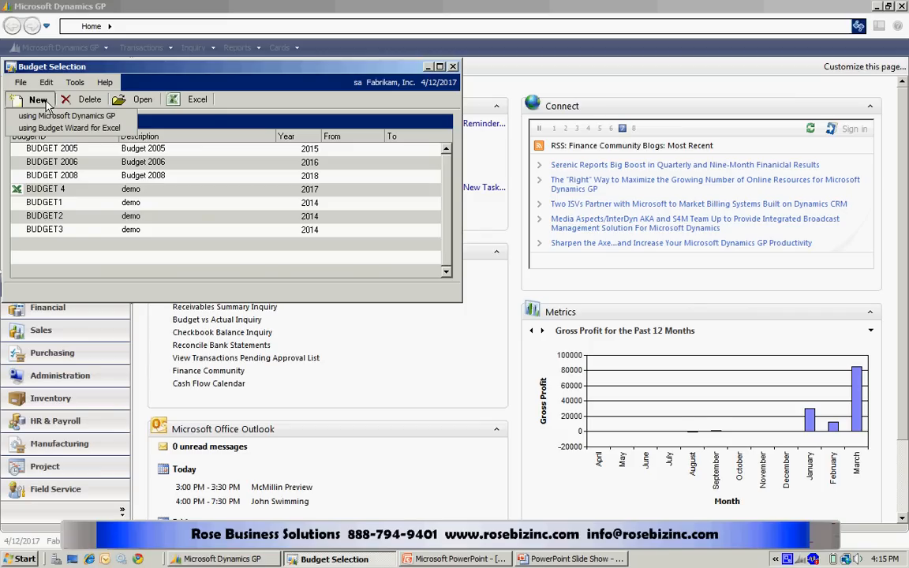
mouse_move(69, 128)
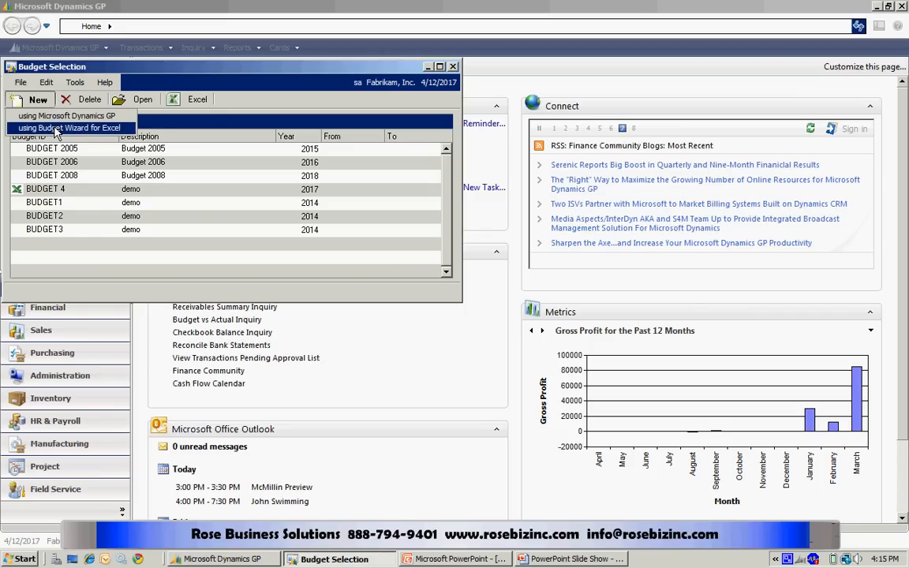
click(70, 128)
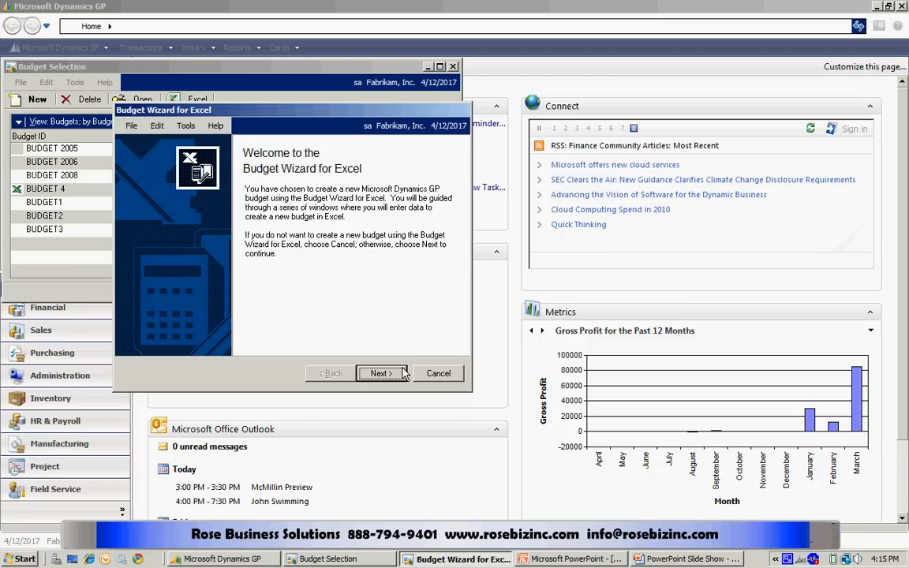
Name the budget 'A NEW BUDGET', describe it as 'Anew Budget', and set year 2017
click(379, 373)
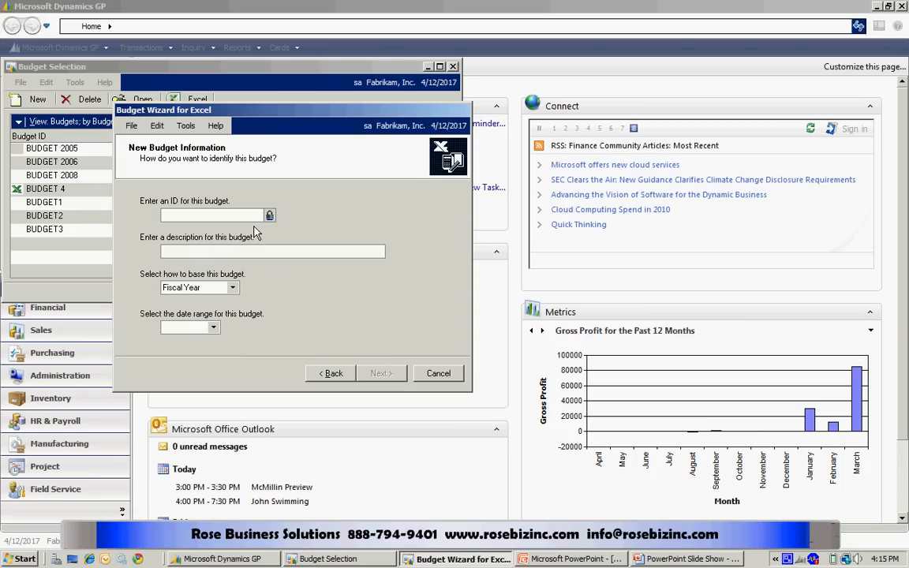
text(A NEW BUDGET)
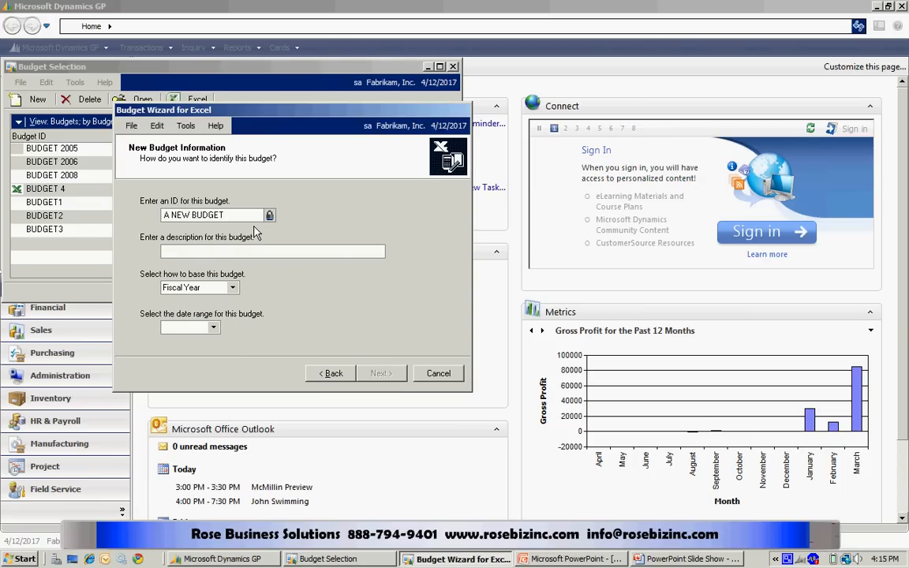
text(Anew Budget)
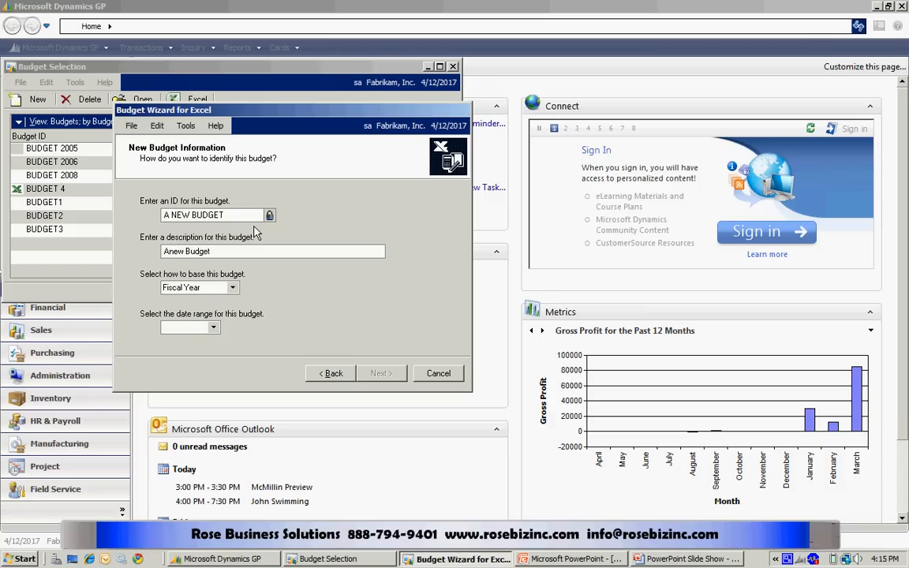
click(213, 327)
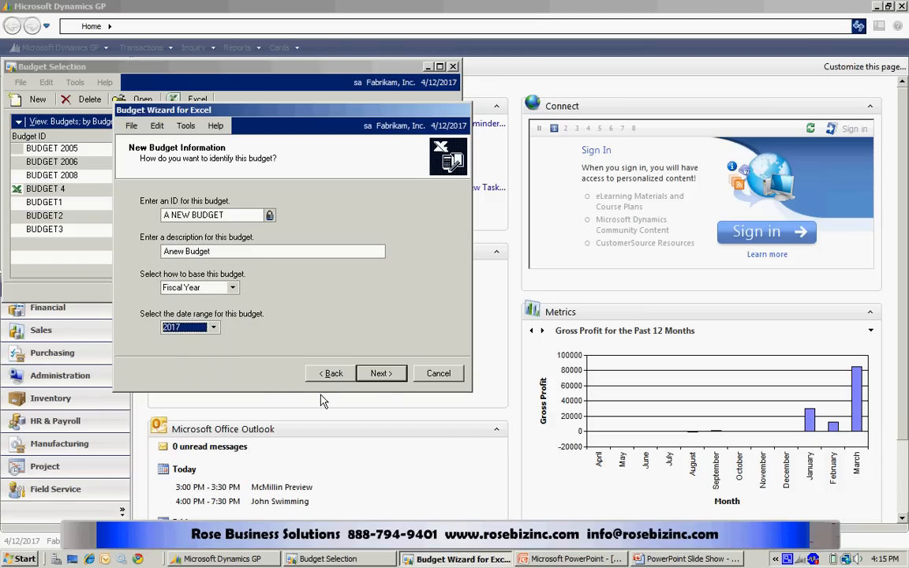
click(381, 373)
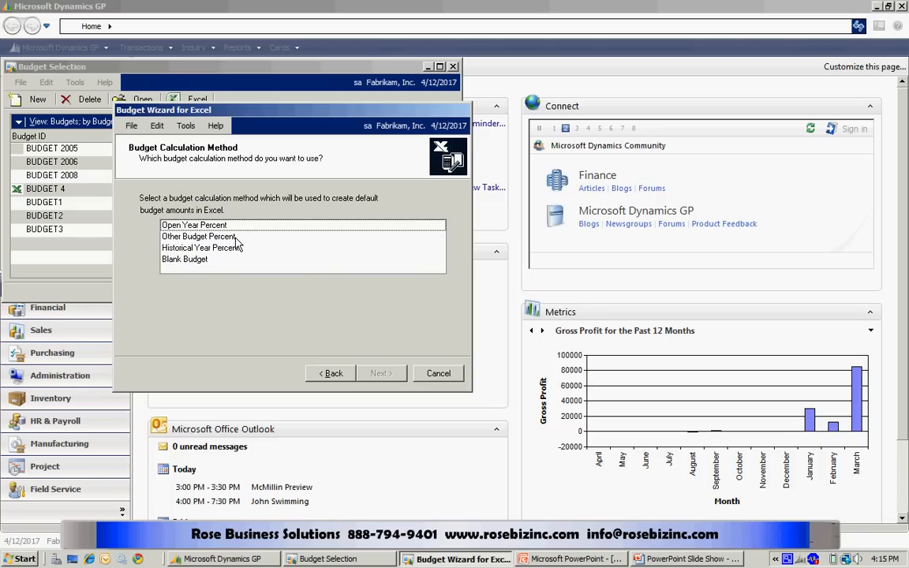
mouse_move(233, 241)
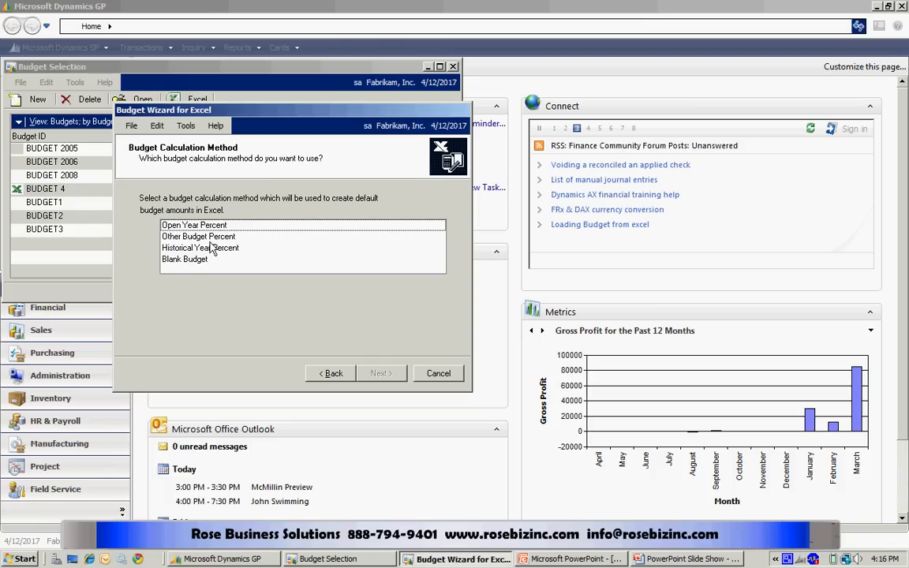
Choose a Blank Budget with 2017 actuals and all Profit & Loss accounts
click(184, 259)
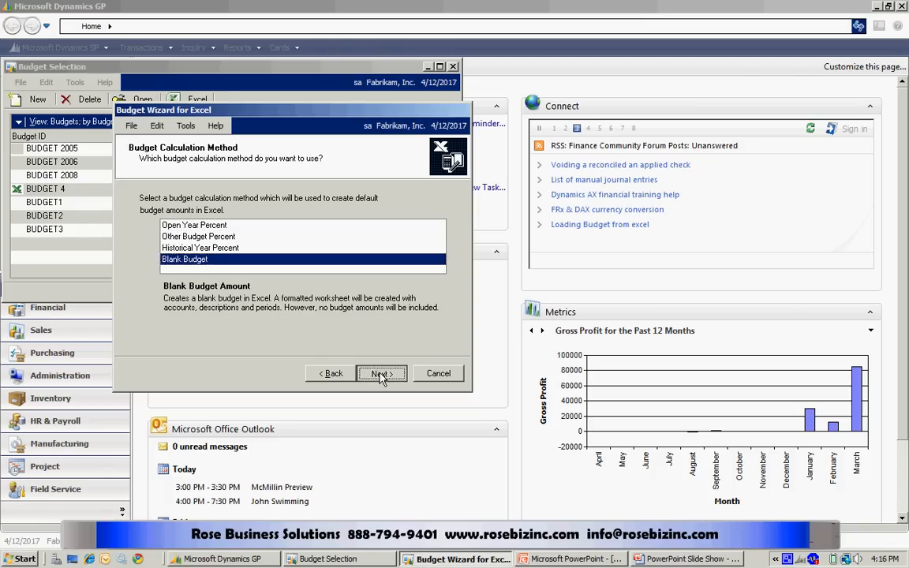
click(381, 373)
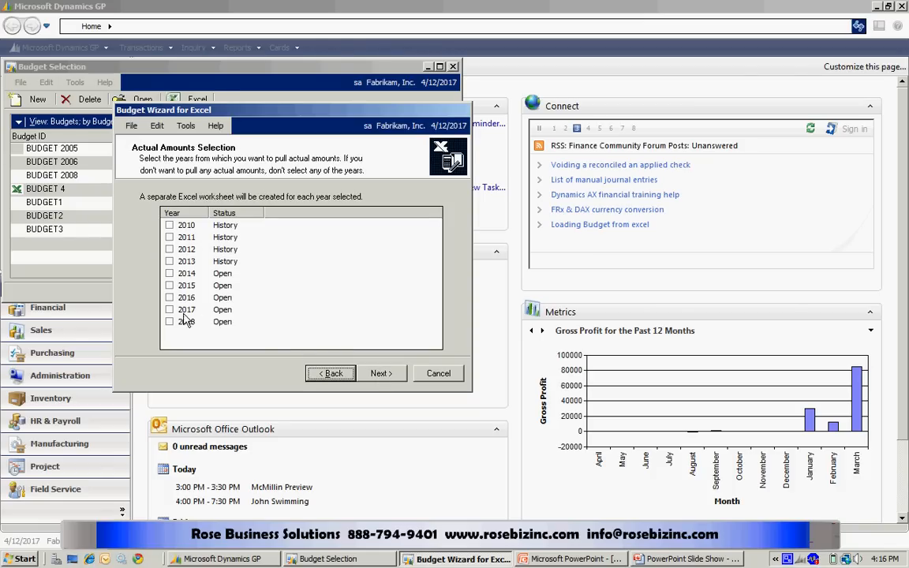
click(169, 310)
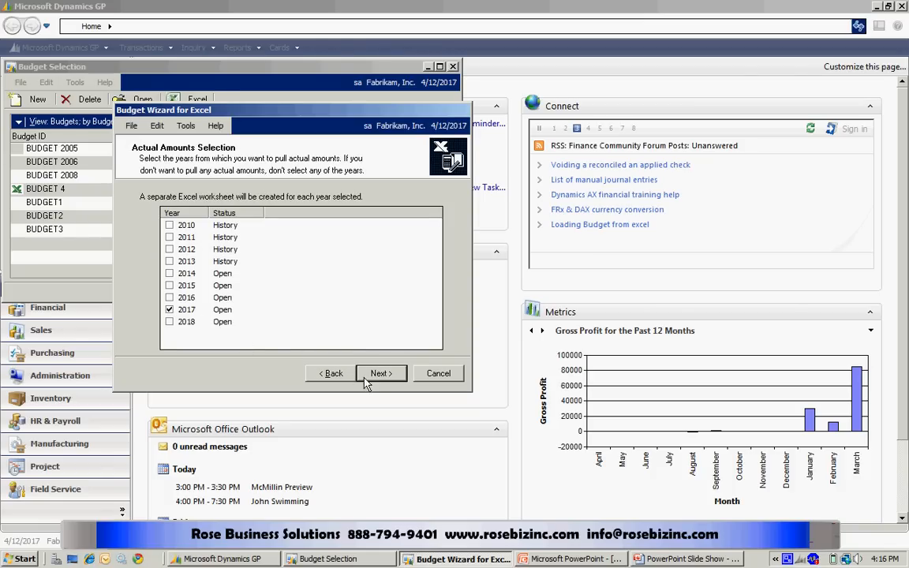
click(380, 373)
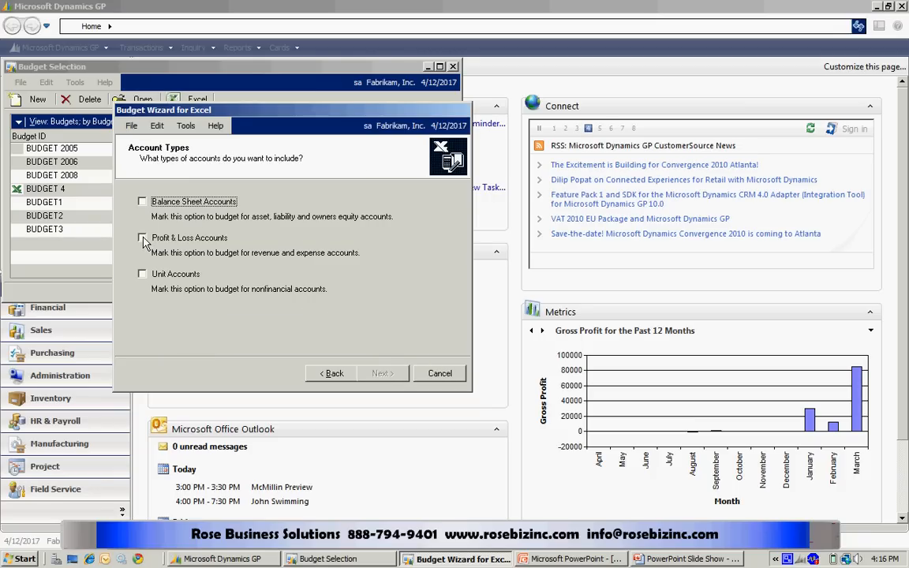
click(380, 373)
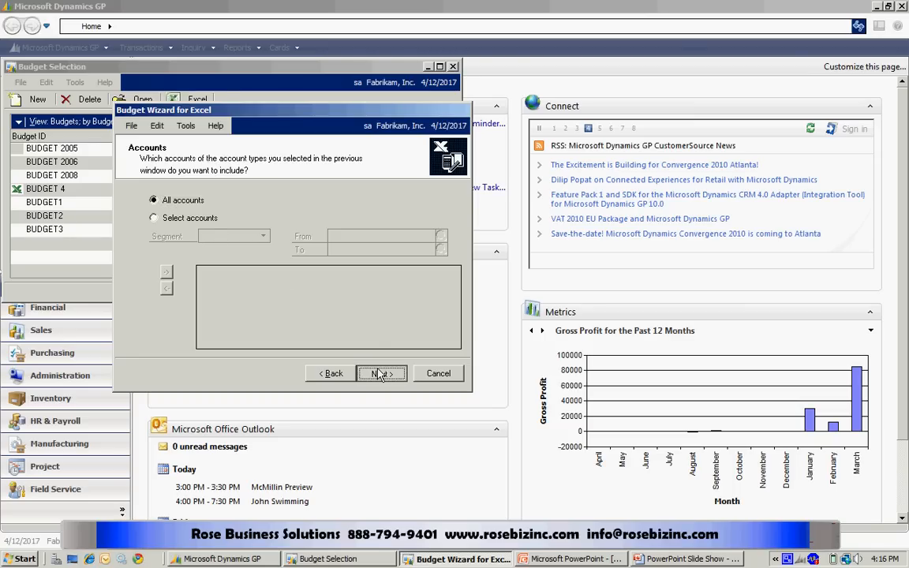
click(381, 373)
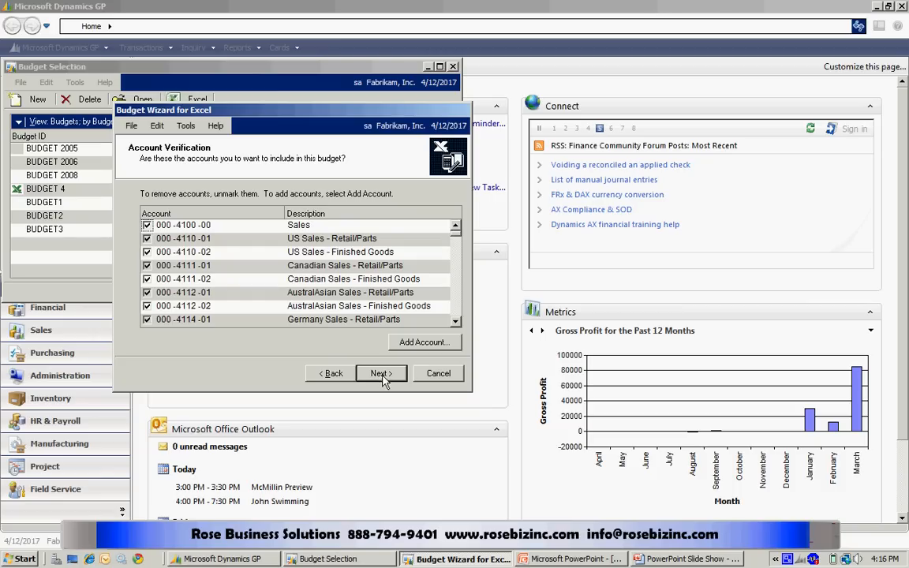
Accept the listed accounts, build a new workbook, and save it as A NEW BUDGET.xls
click(380, 374)
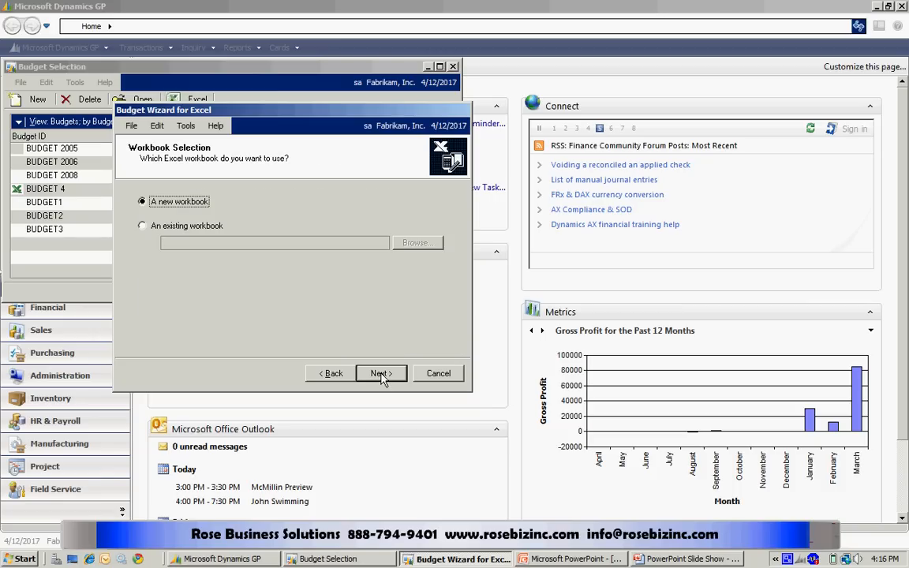
click(380, 373)
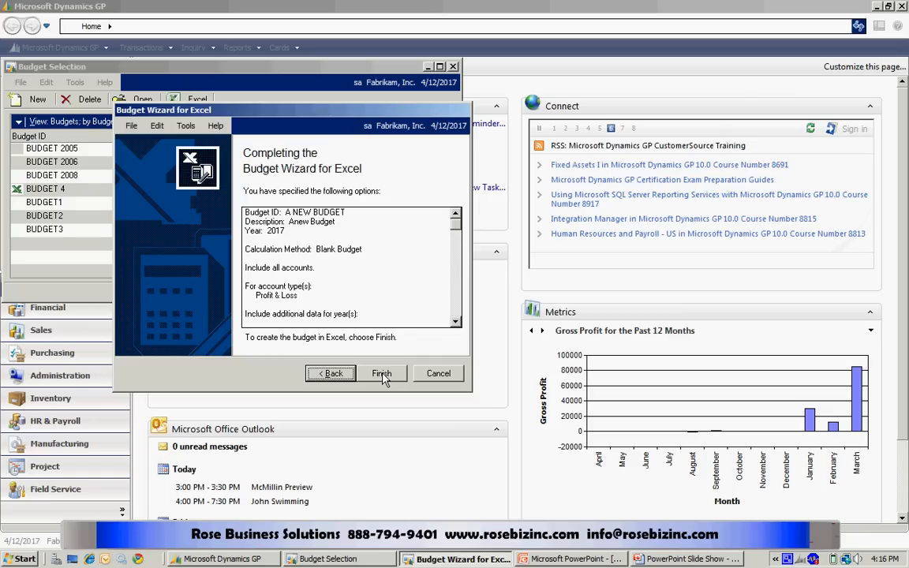
click(381, 373)
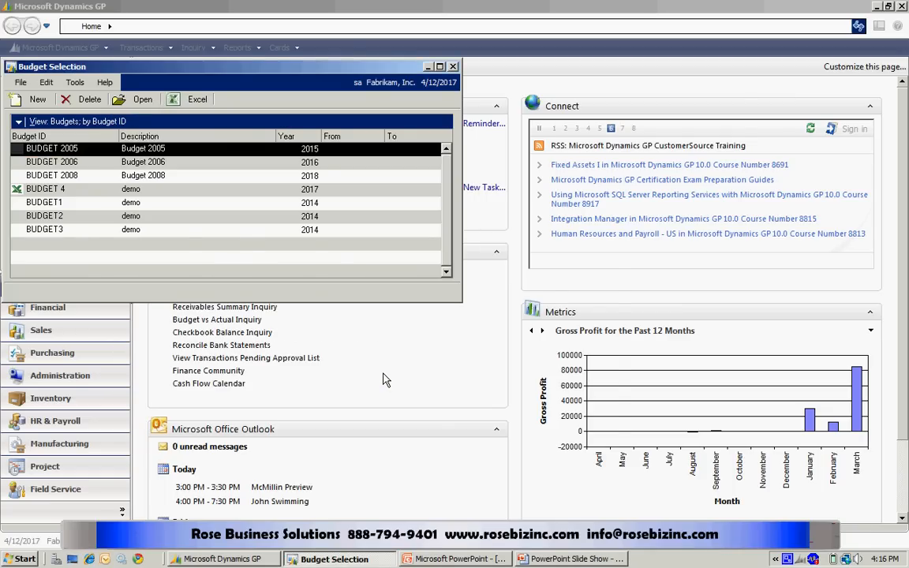
click(197, 99)
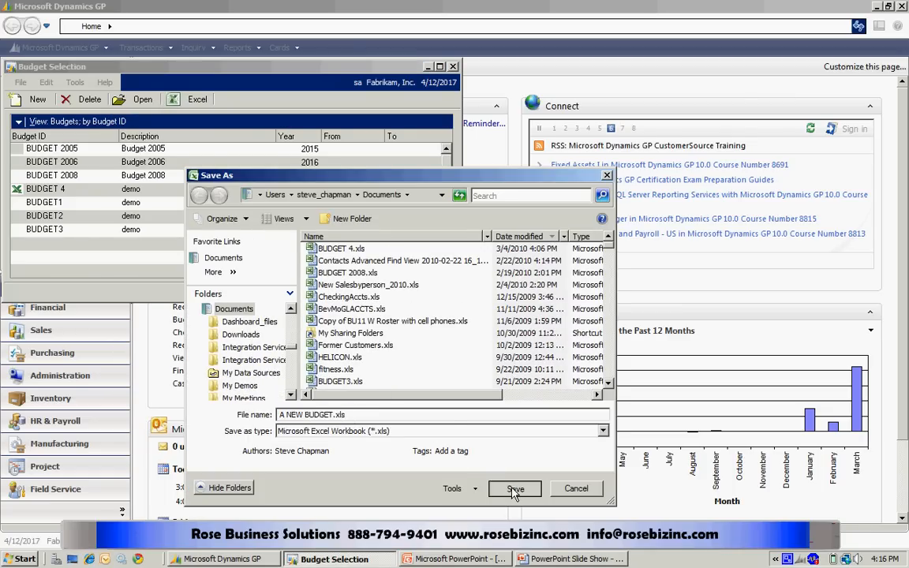
click(514, 489)
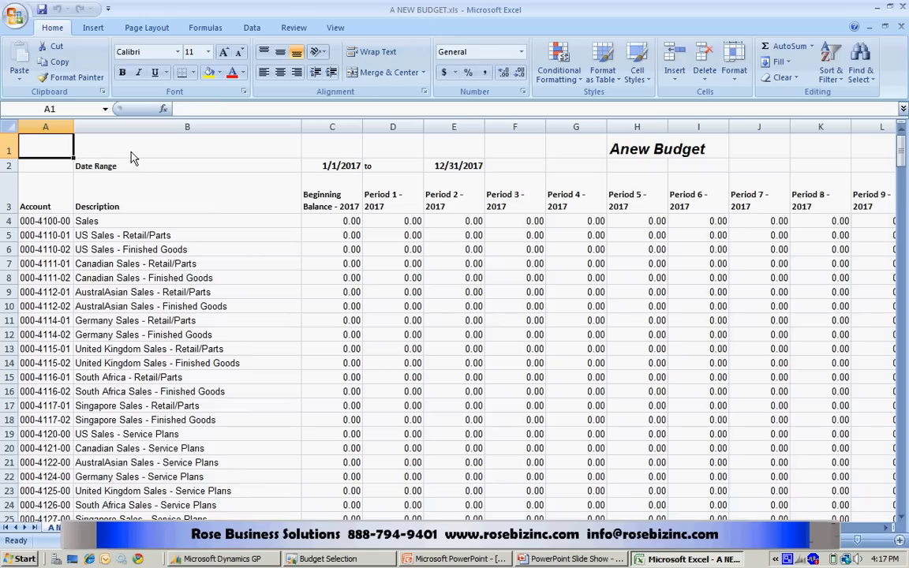
mouse_move(139, 206)
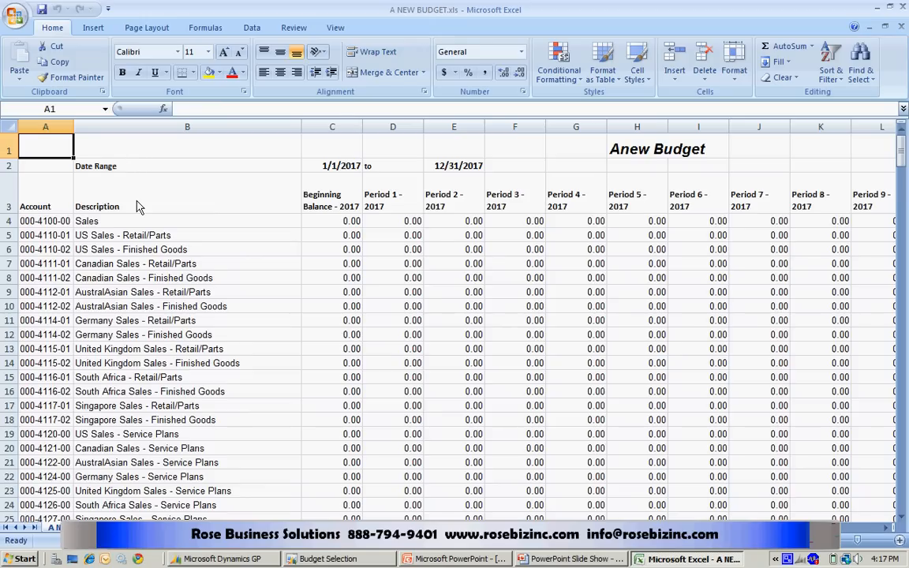
mouse_move(45, 191)
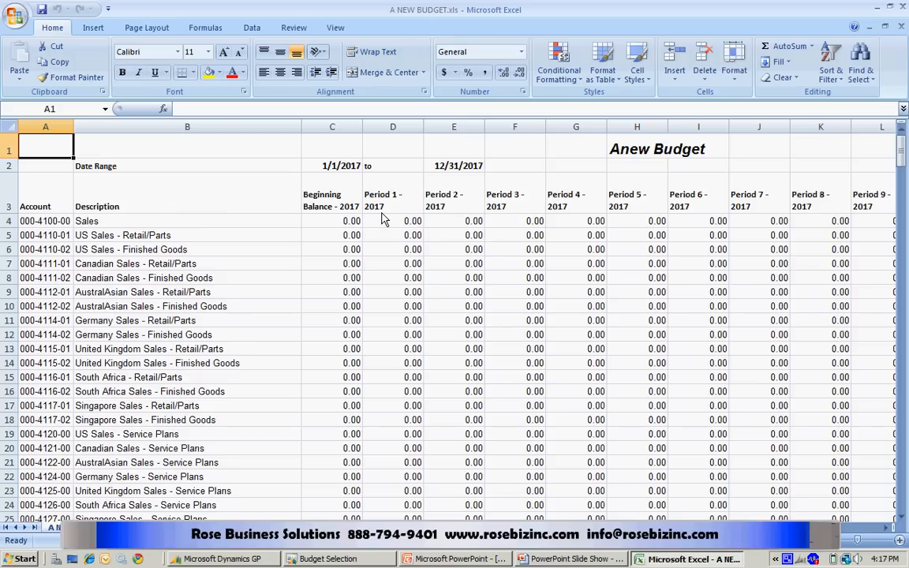
mouse_move(387, 235)
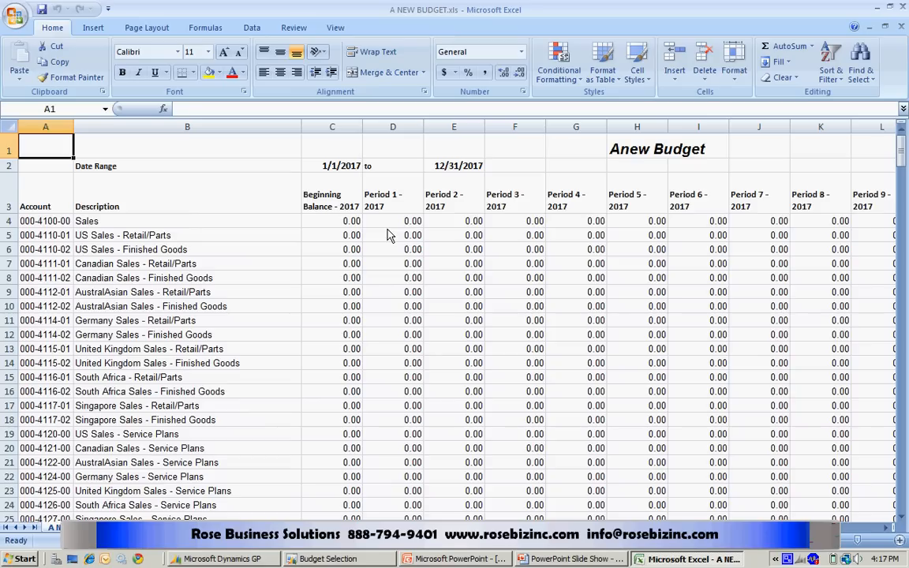
mouse_move(408, 275)
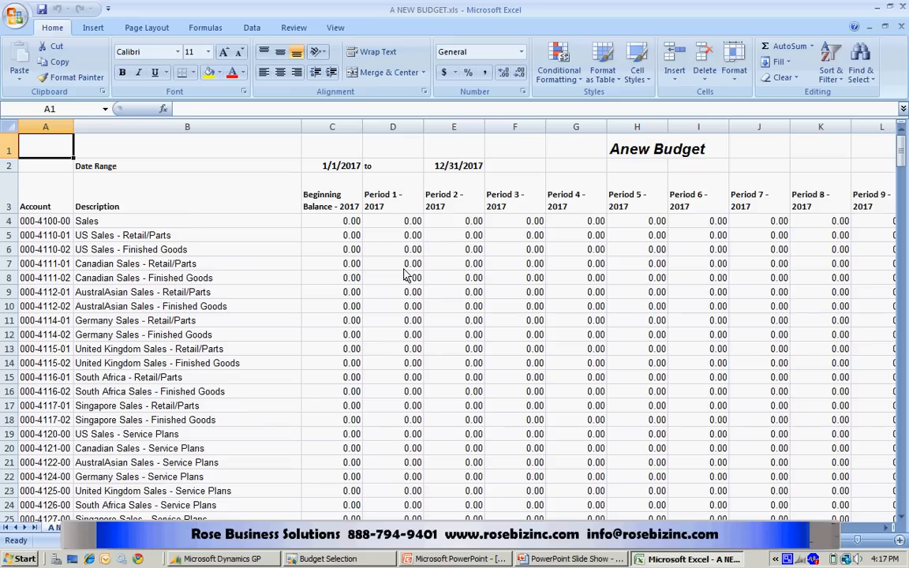
mouse_move(407, 273)
text(-2670)
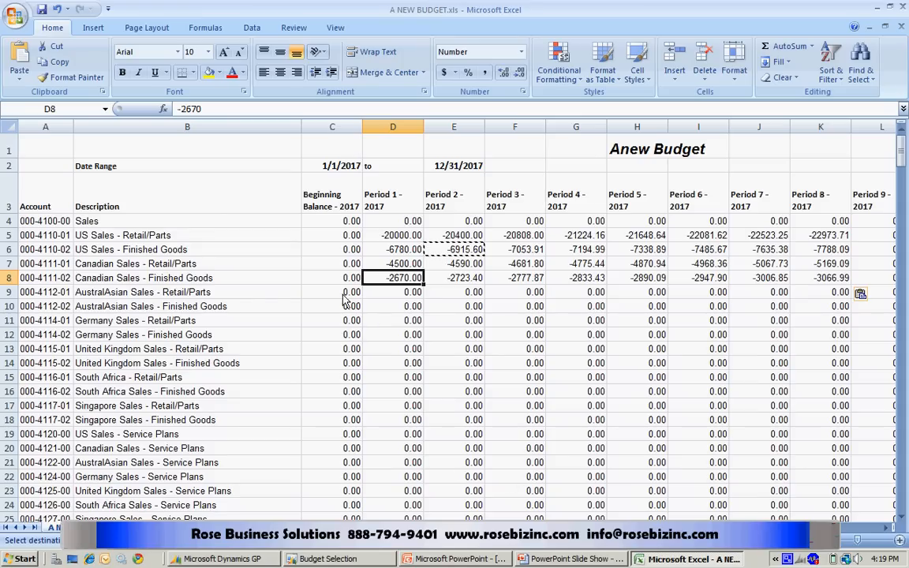
mouse_move(262, 289)
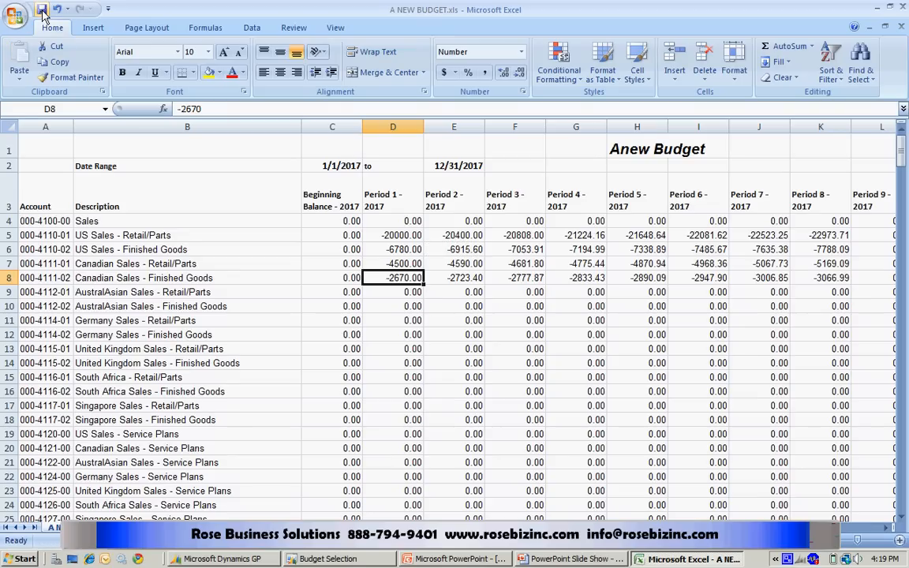
Save A NEW BUDGET.xls with the entered 2017 period amounts
click(221, 559)
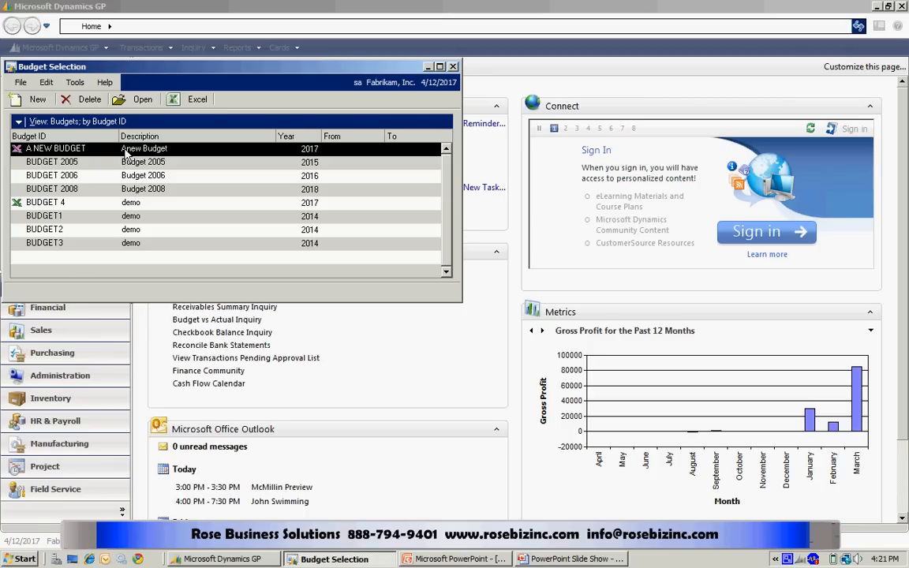
mouse_move(130, 154)
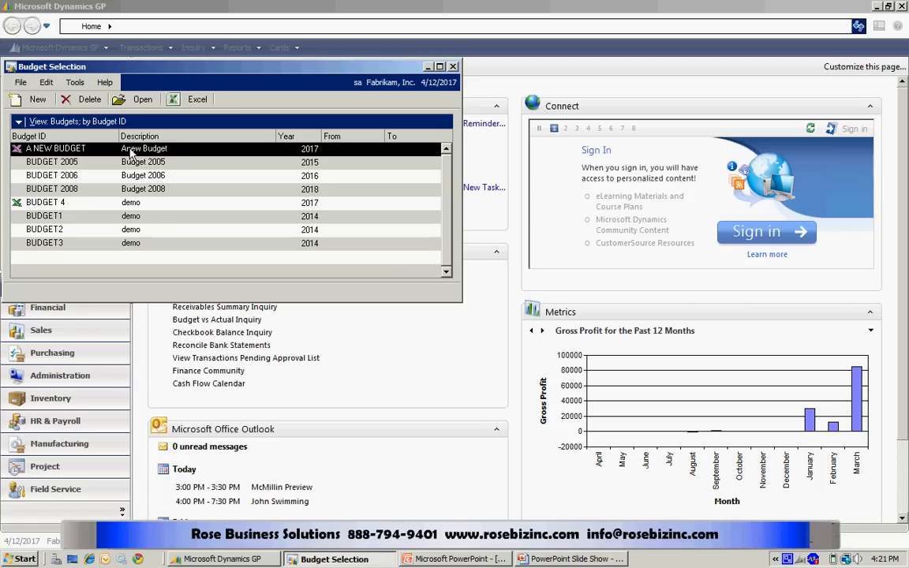
mouse_move(221, 120)
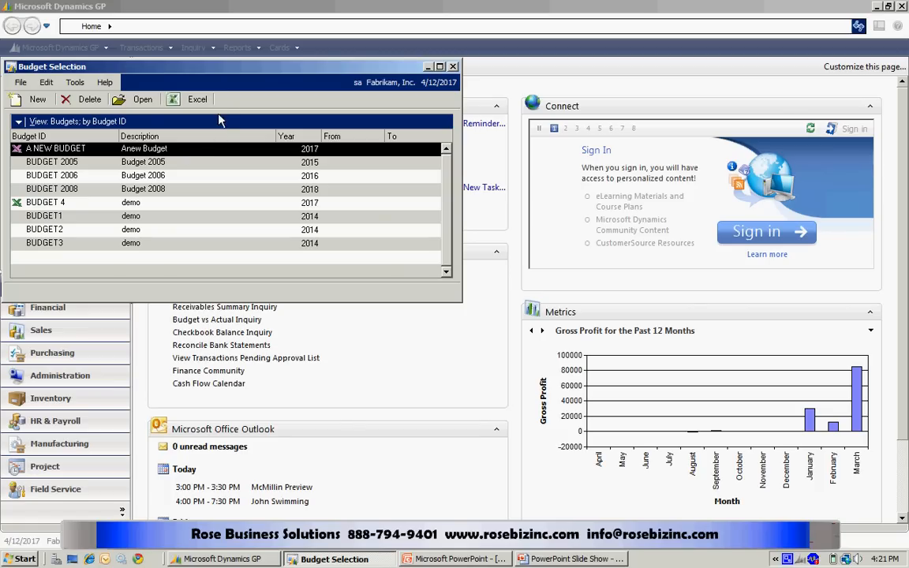
Launch the Budget Wizard for Excel from Budget Selection to import a budget
click(197, 99)
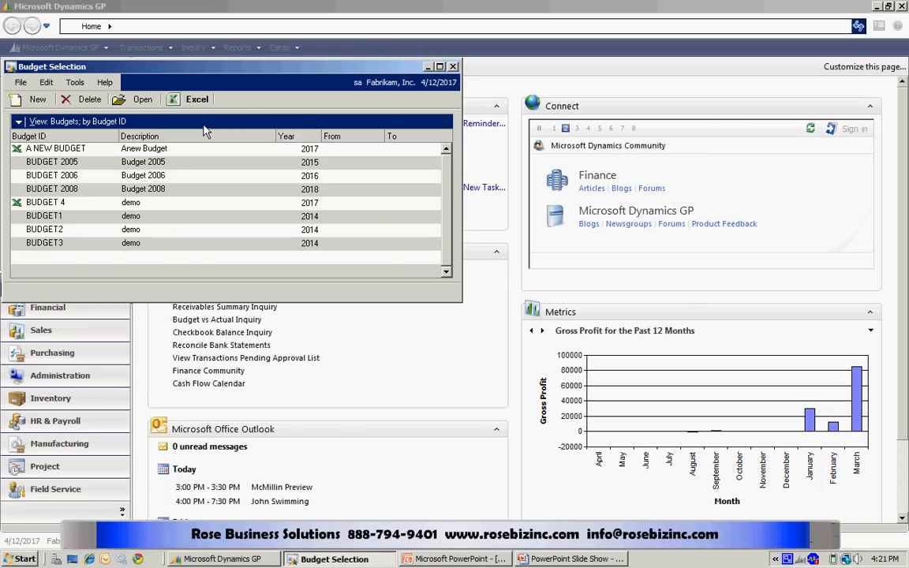
click(197, 99)
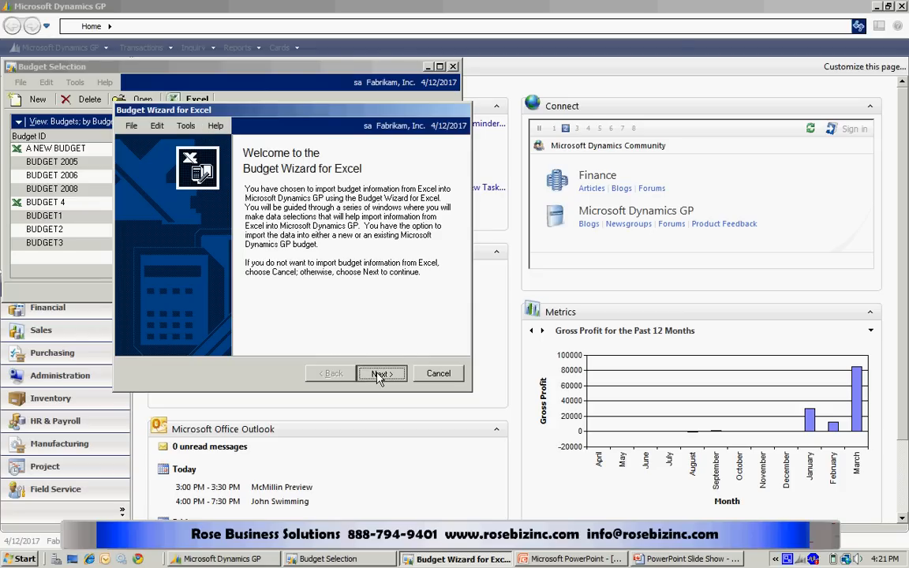
Target the existing budget A NEW BUDGET for the import
click(381, 373)
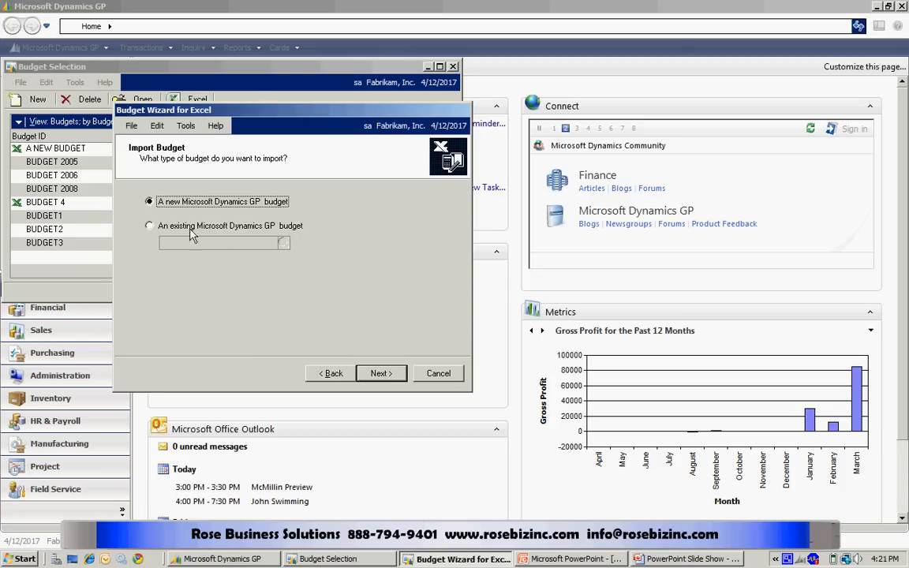
click(148, 225)
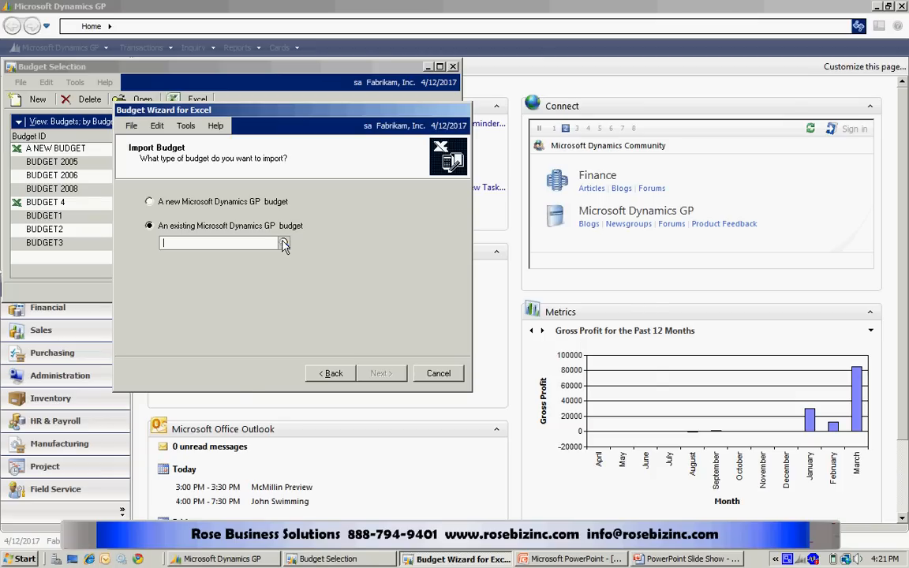
click(284, 243)
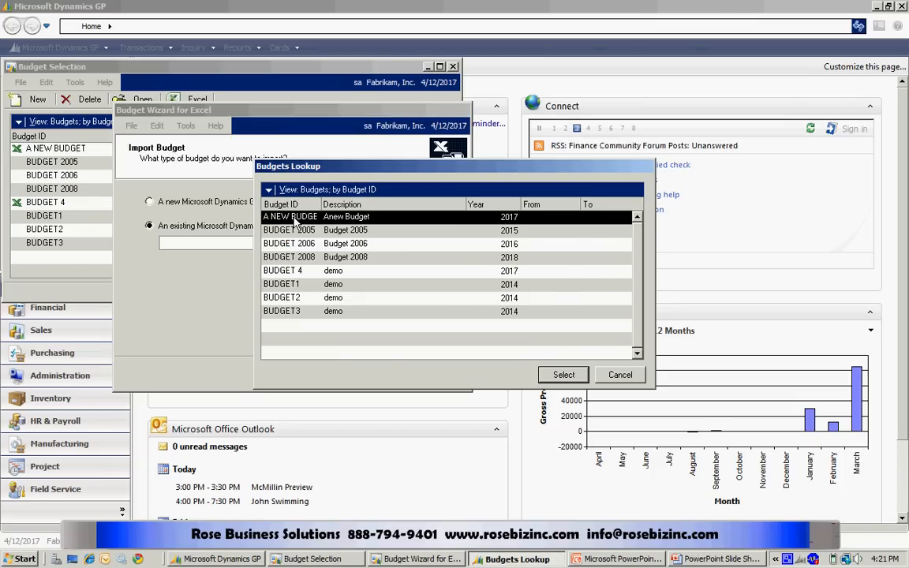
click(563, 374)
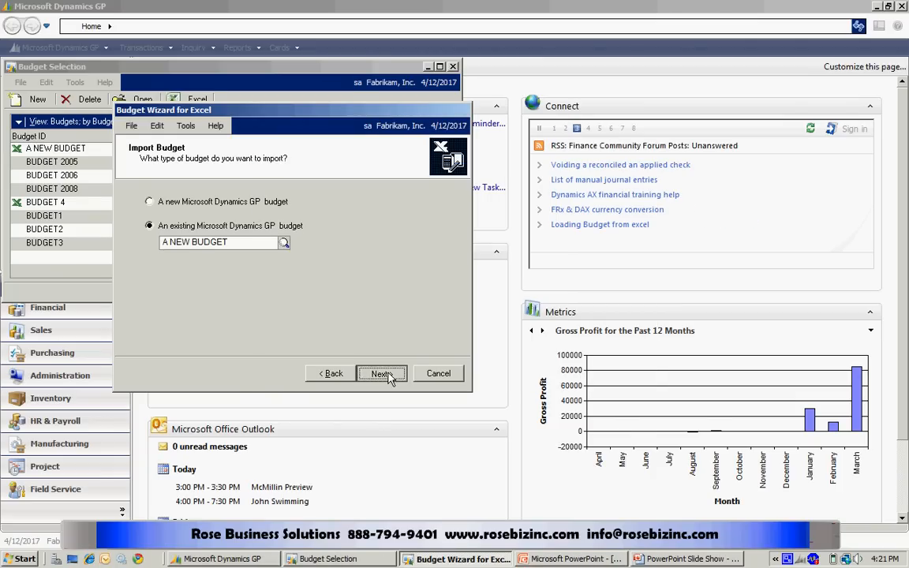
Import the A NEW BUDGET worksheet from A NEW BUDGET.xls and finish the wizard
click(381, 373)
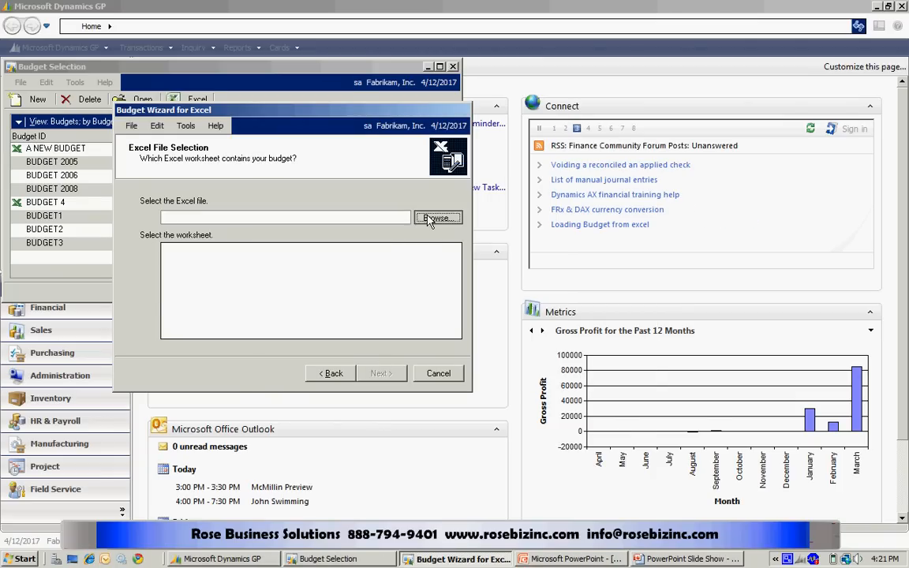
click(437, 218)
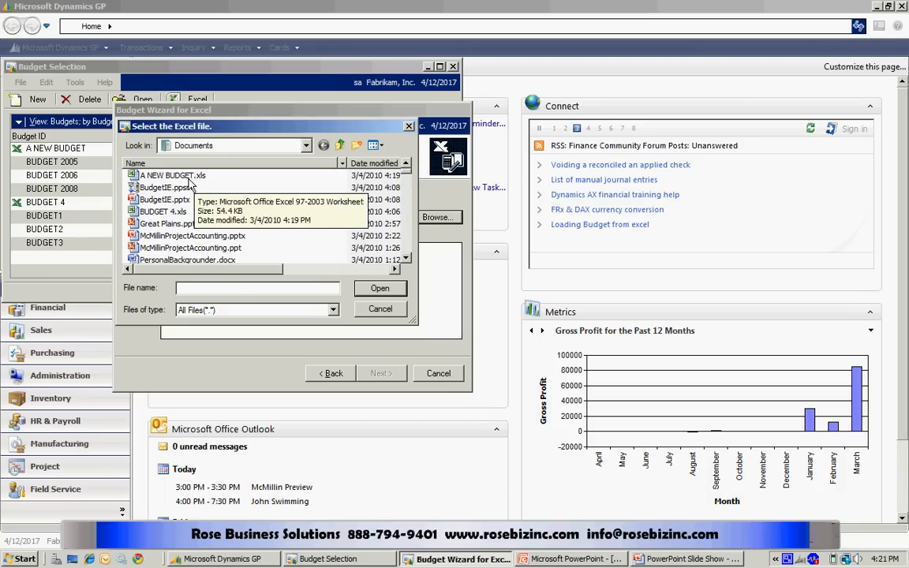
click(379, 287)
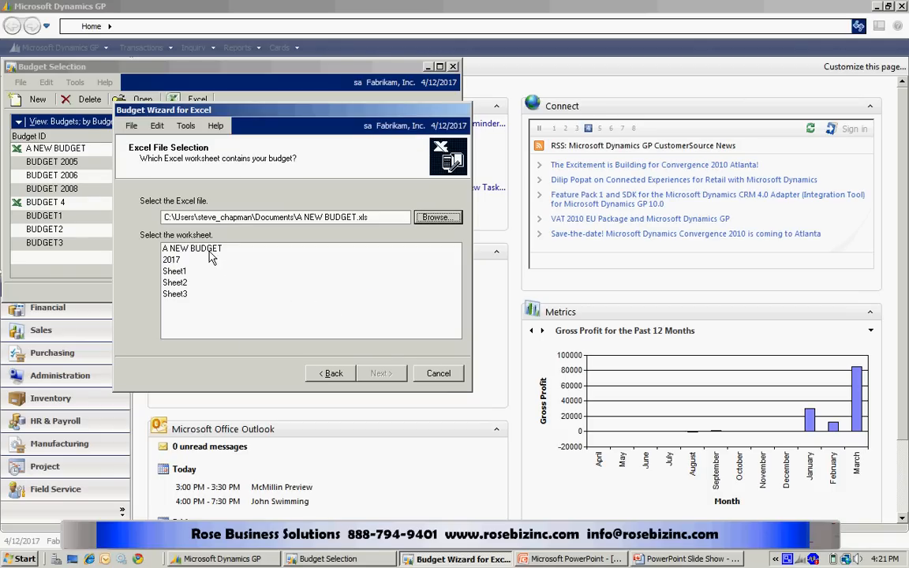
click(381, 373)
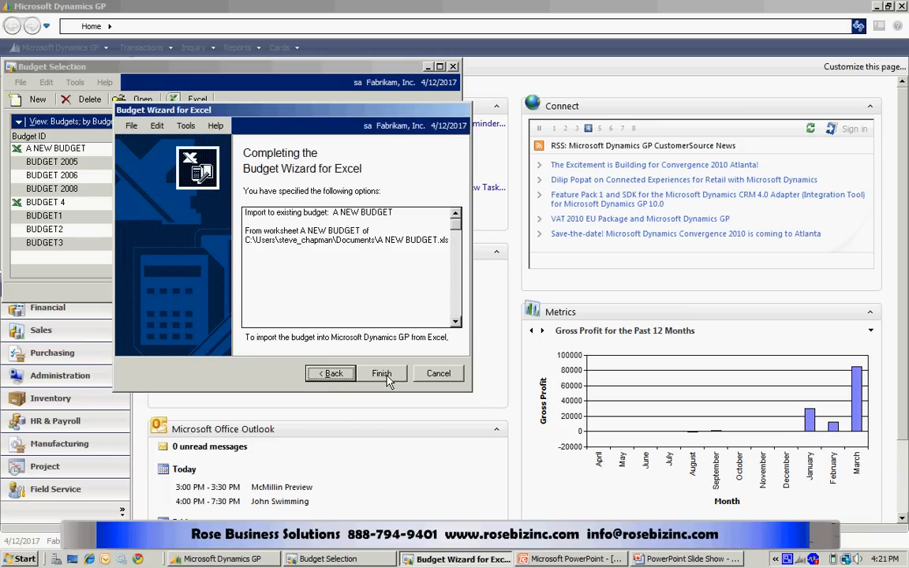
click(381, 373)
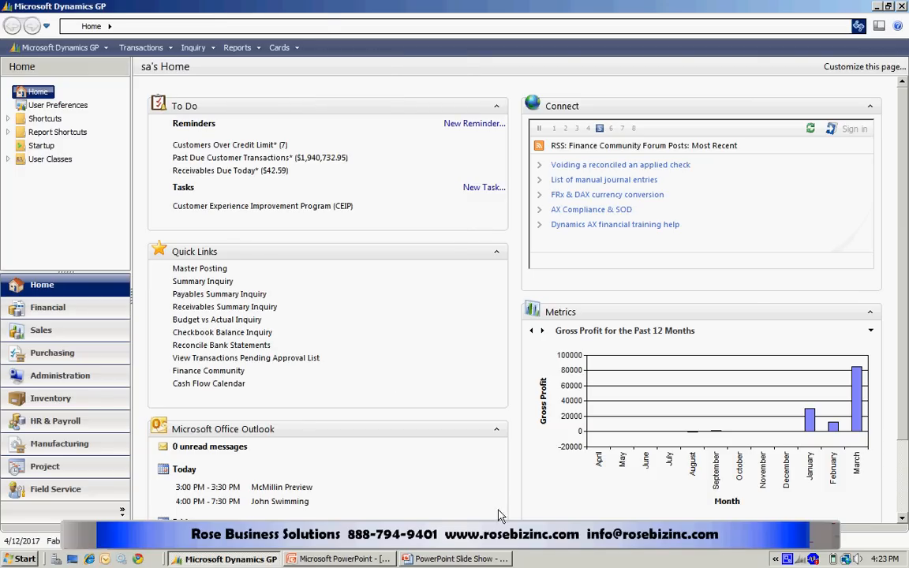
View A NEW BUDGET amounts for account 000-4110-01, Period 1 at ($20,000.00)
click(279, 47)
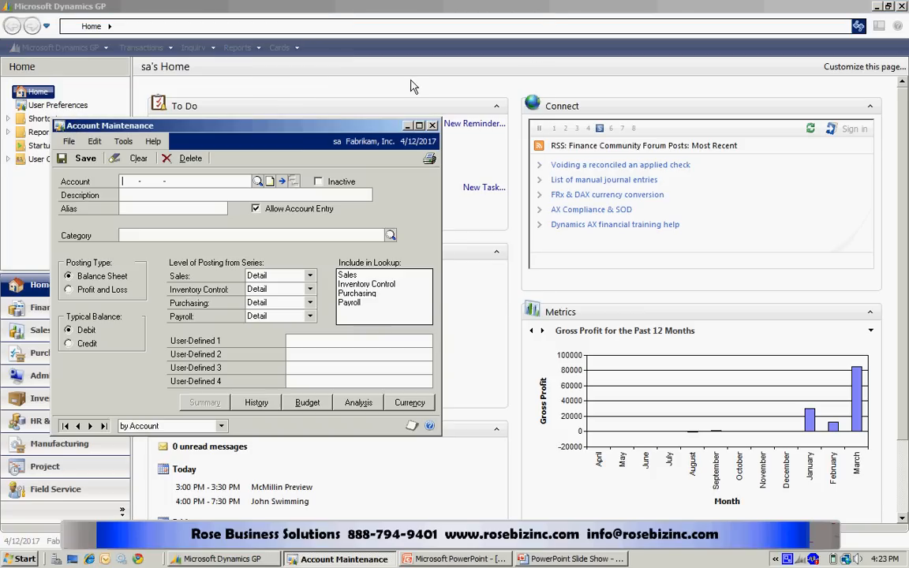
text(000 -4110 -01)
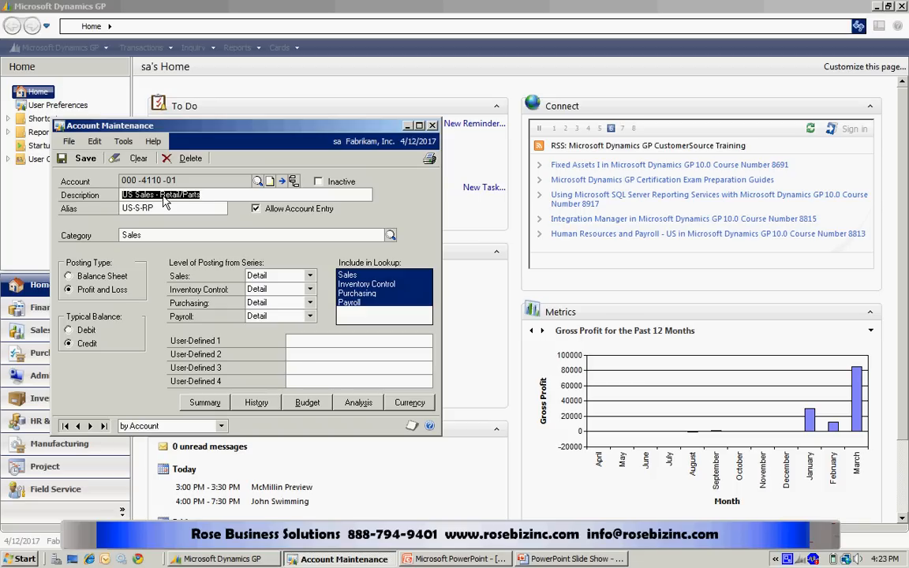
mouse_move(310, 409)
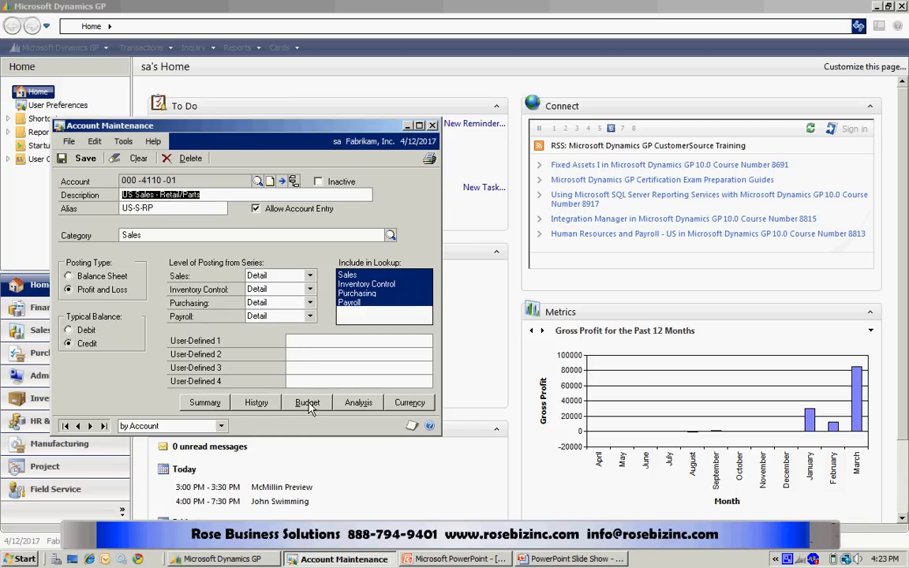
click(306, 402)
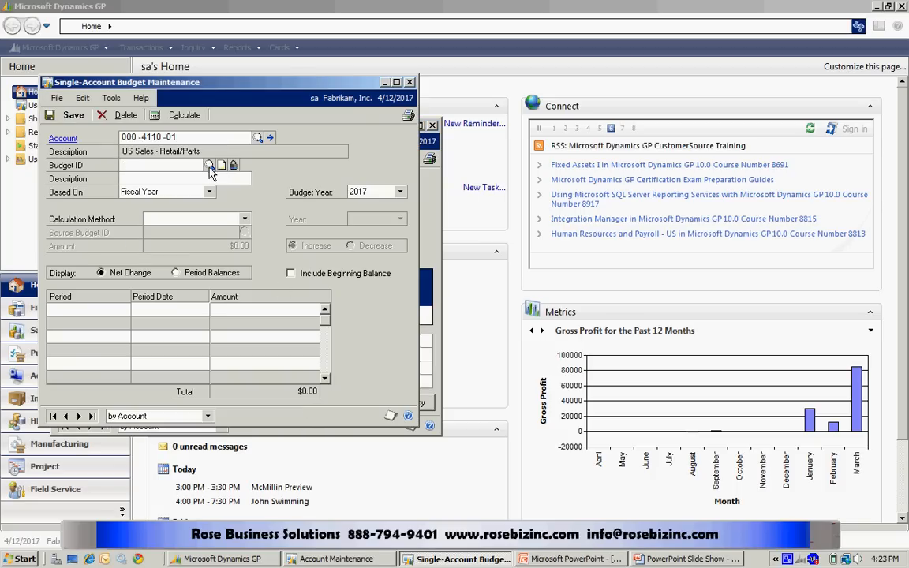
click(210, 165)
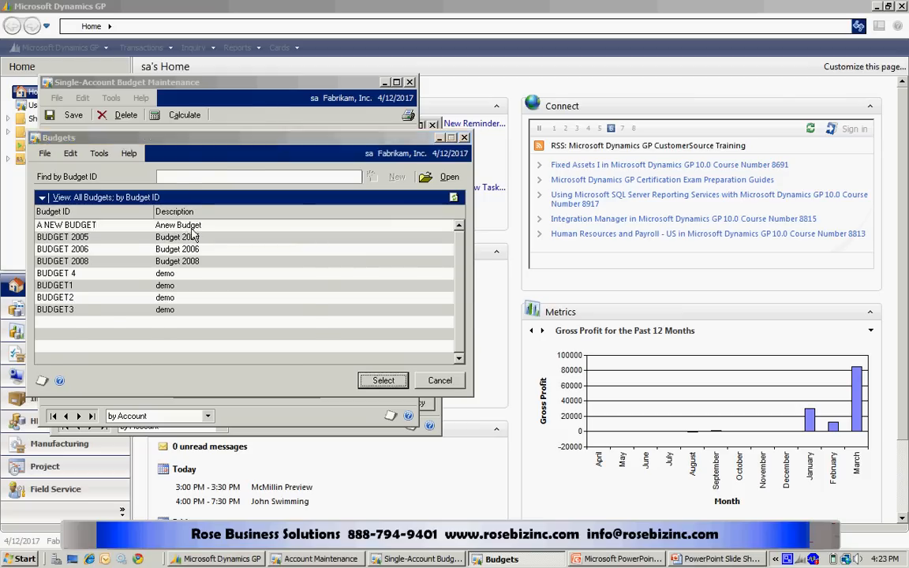
click(383, 380)
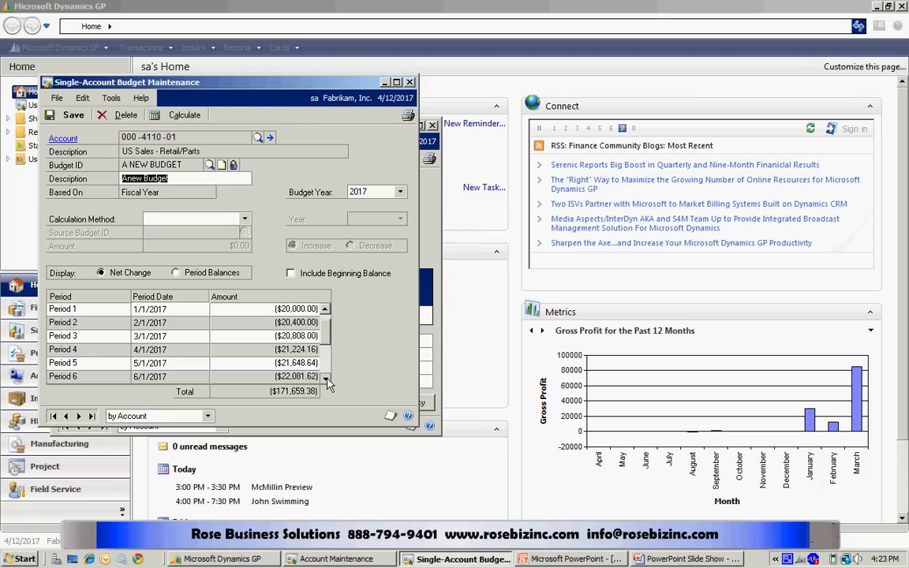